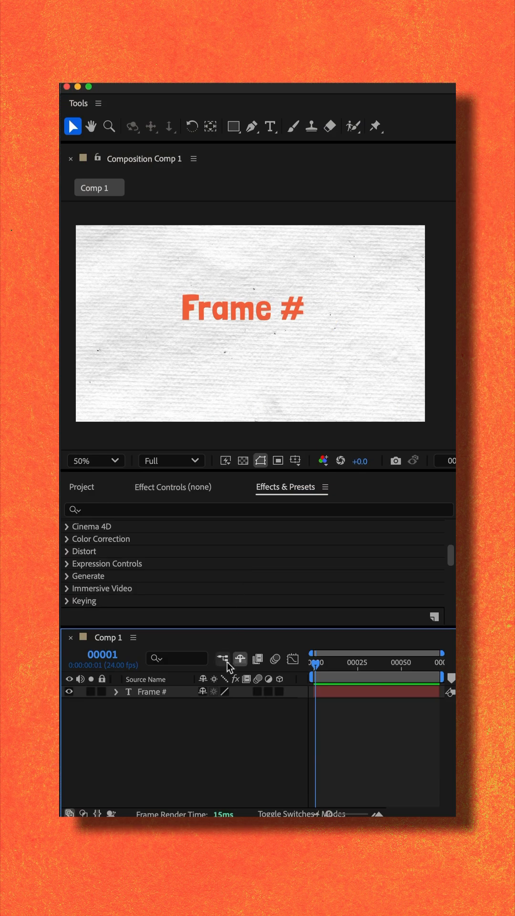
Place a new text layer reading 'M' beneath the 'Frame #' title
{"action": "left_click", "coordinate": [270, 126]}
{"action": "type", "text": "M"}
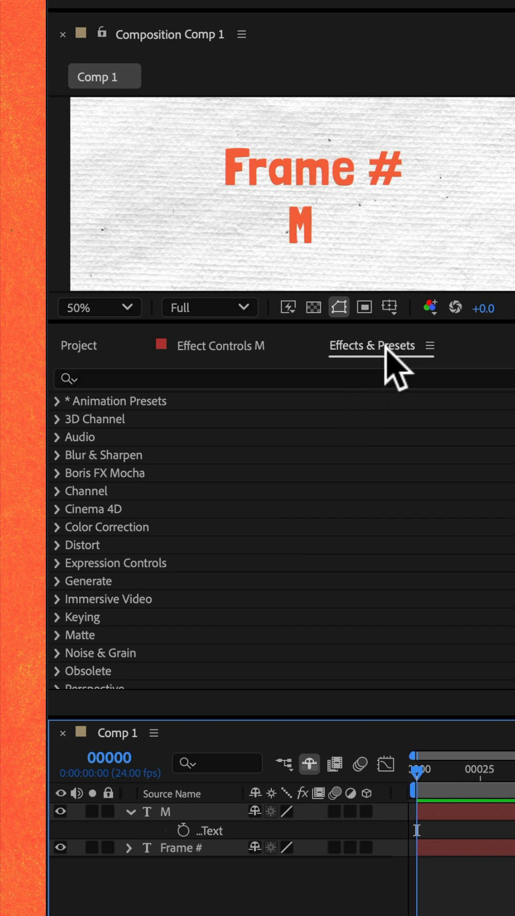
Apply the Frame Number preset (searched as 'frame') so the layer shows frame 0
{"action": "type", "text": "frame"}
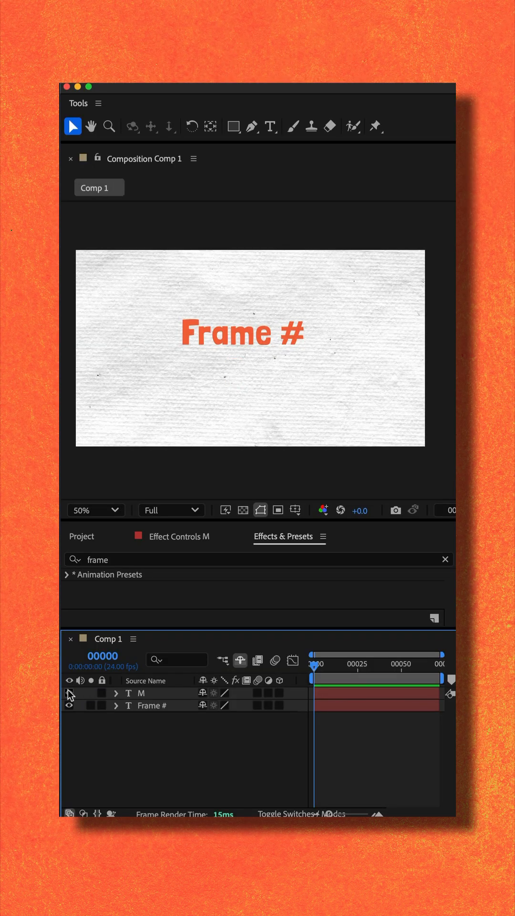
{"action": "left_click", "coordinate": [68, 693]}
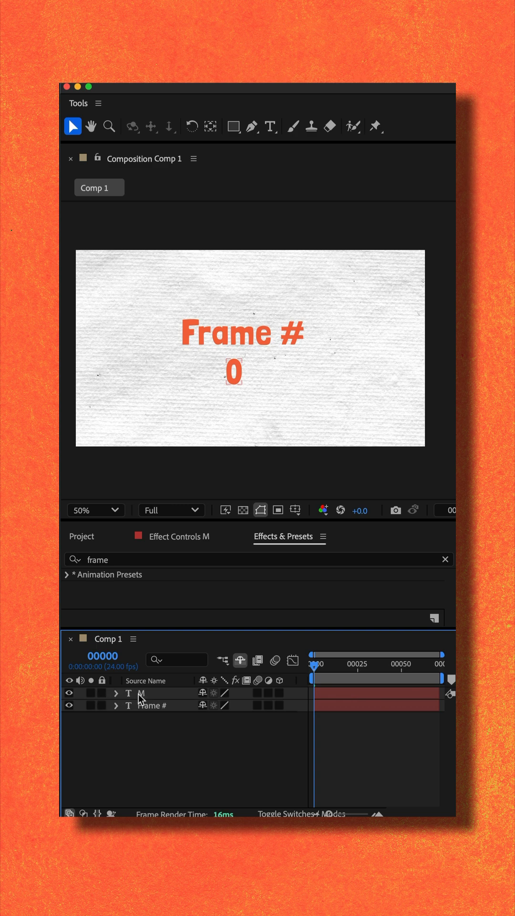
{"action": "left_click", "coordinate": [142, 693]}
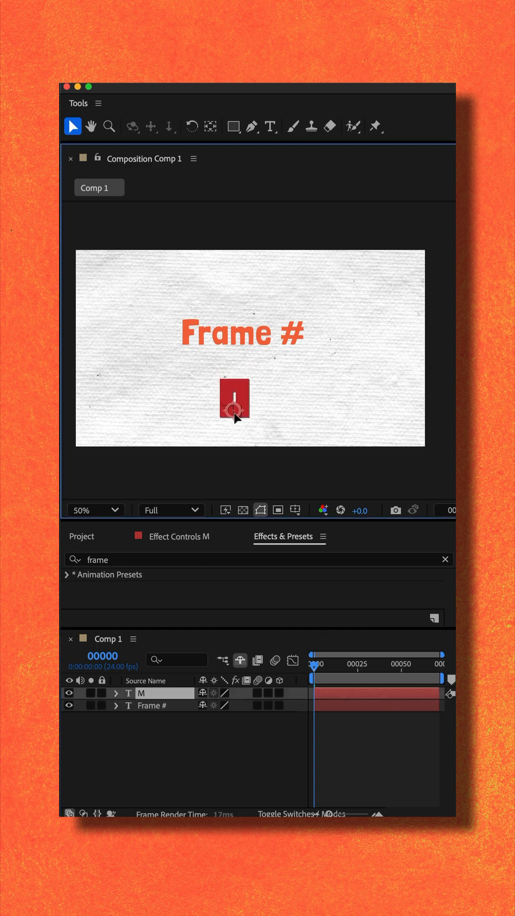